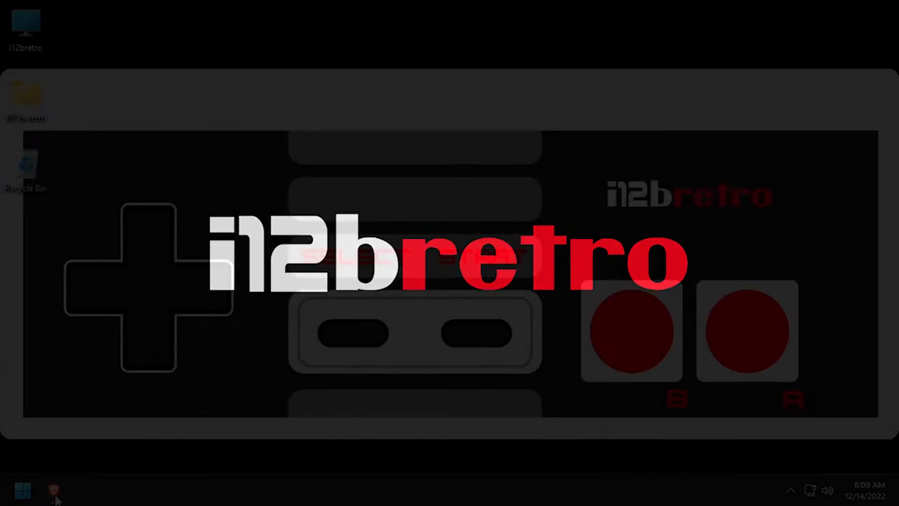
Open an elevated Terminal (Admin) PowerShell window from the Start button's context menu
right_click(22, 492)
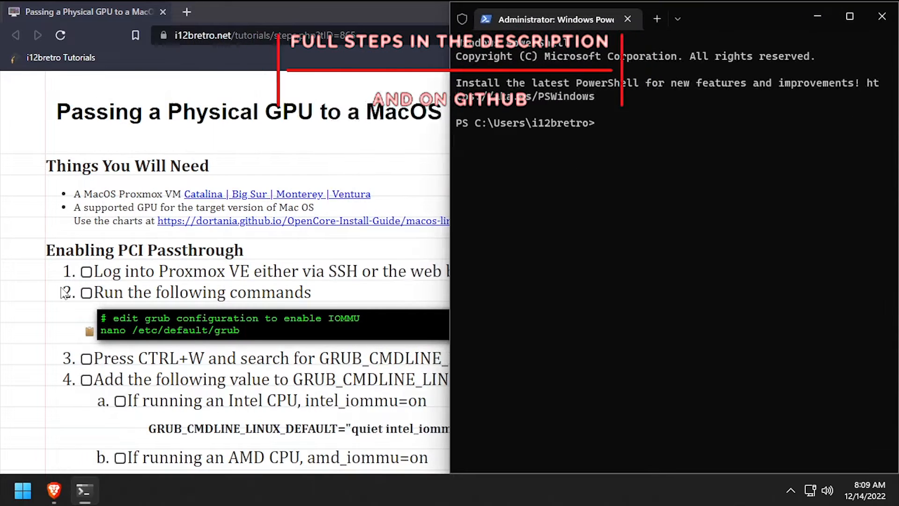
type("ssh root@")
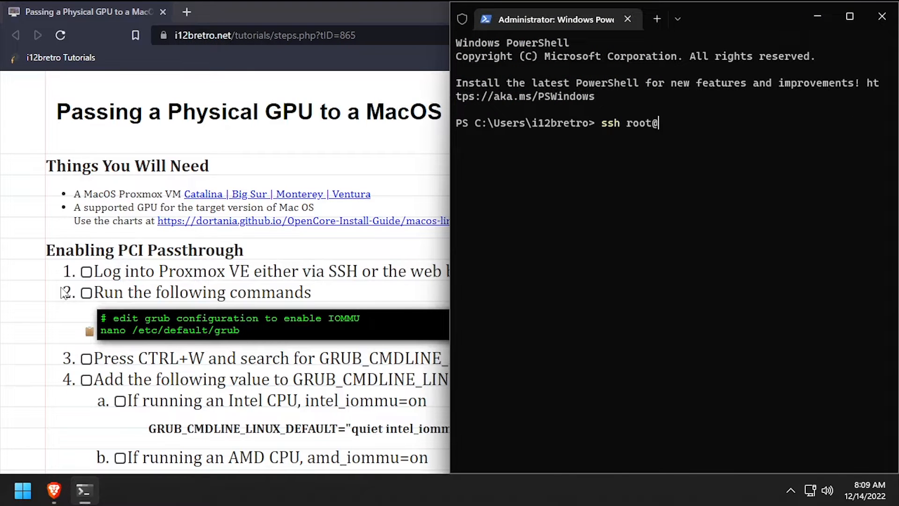
type("proxmox.i12bretro.net")
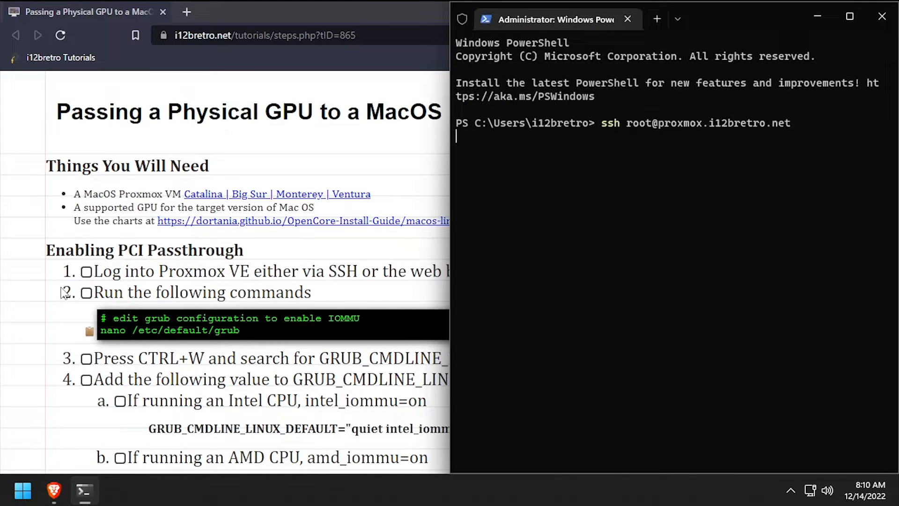
type("yes/no/[fingerprint])? yes")
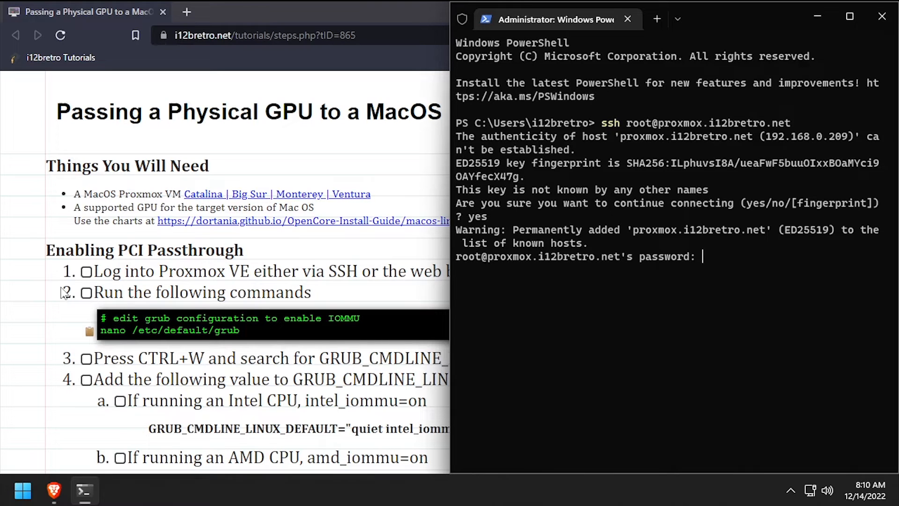
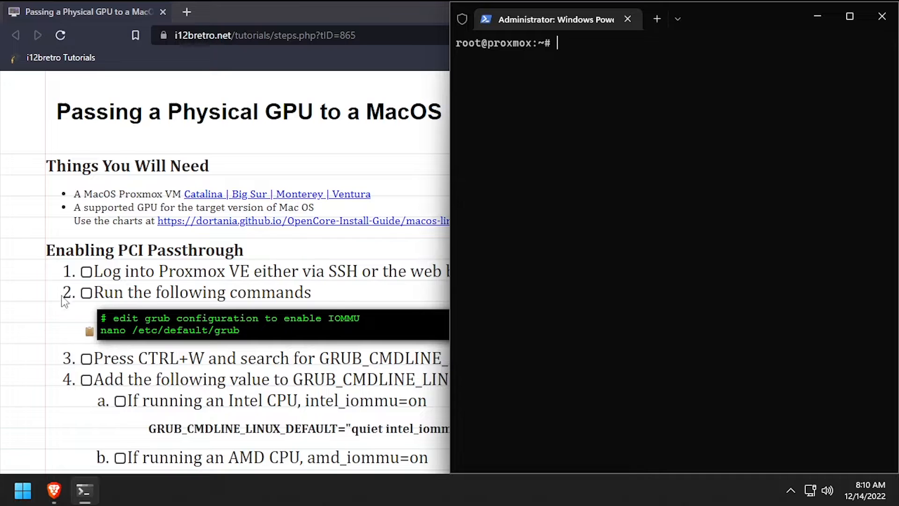
mouse_move(89, 329)
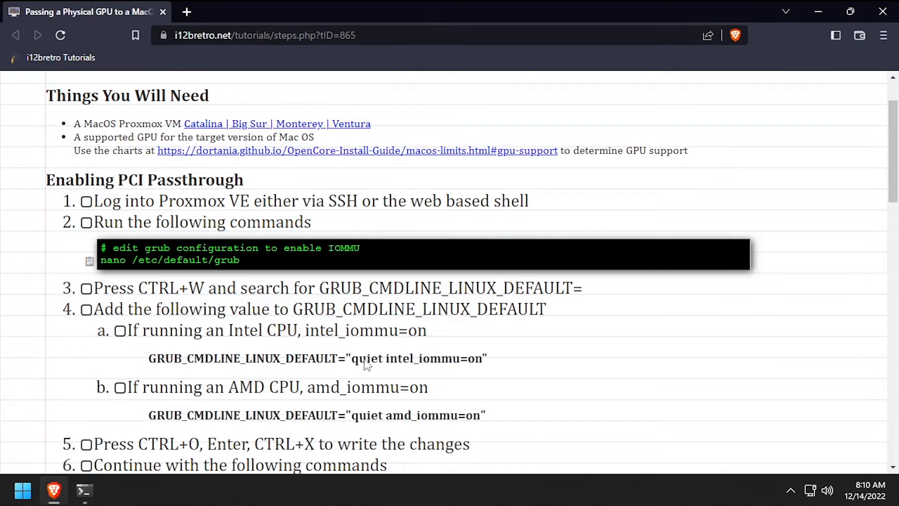
Add GRUB_CMDLINE_LINUX_DEFAULT="quiet intel_iommu=on" to /etc/default/grub in nano and save
left_click_drag(148, 358, 360, 358)
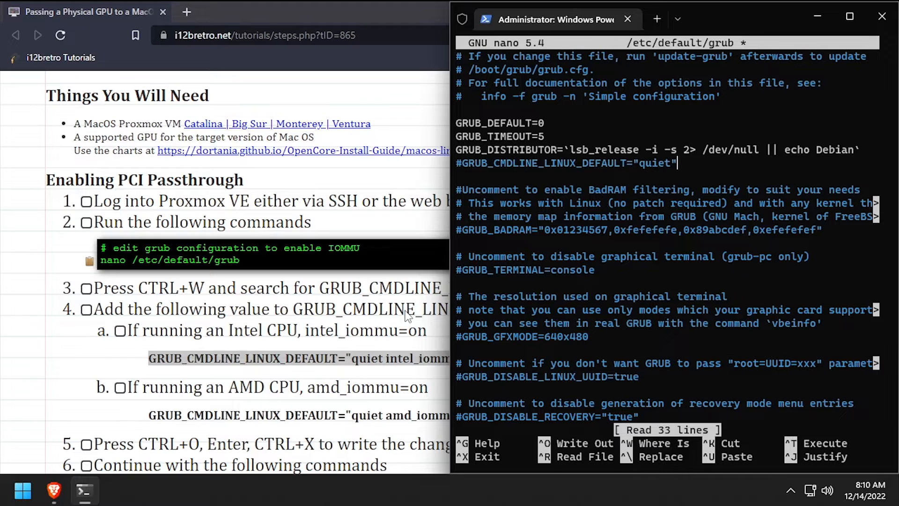
type("GRUB_CMDLINE_LINUX_DEFAULT=\"quiet intel_iommu=on\"")
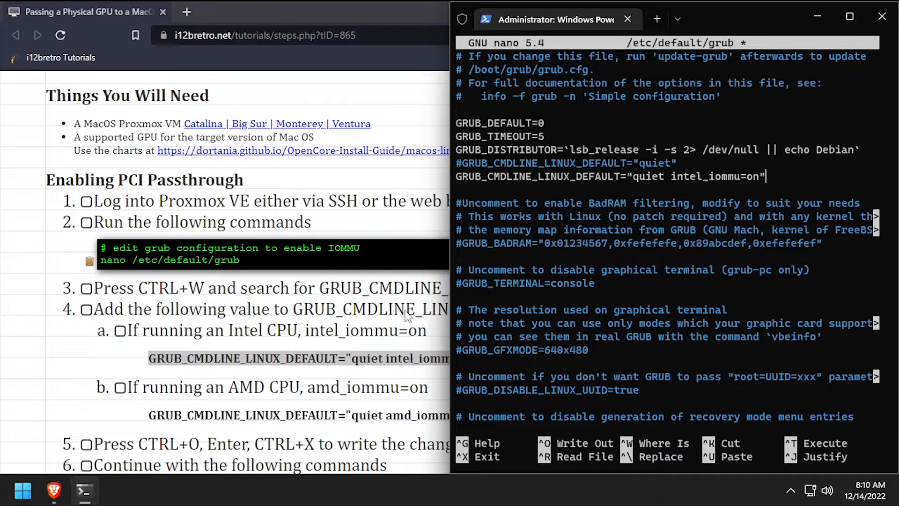
key("ctrl+o")
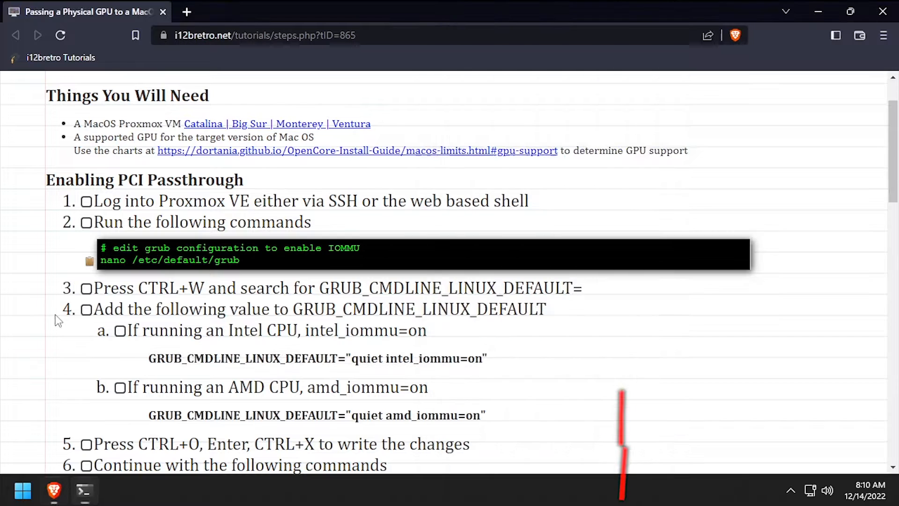
scroll("down", 3)
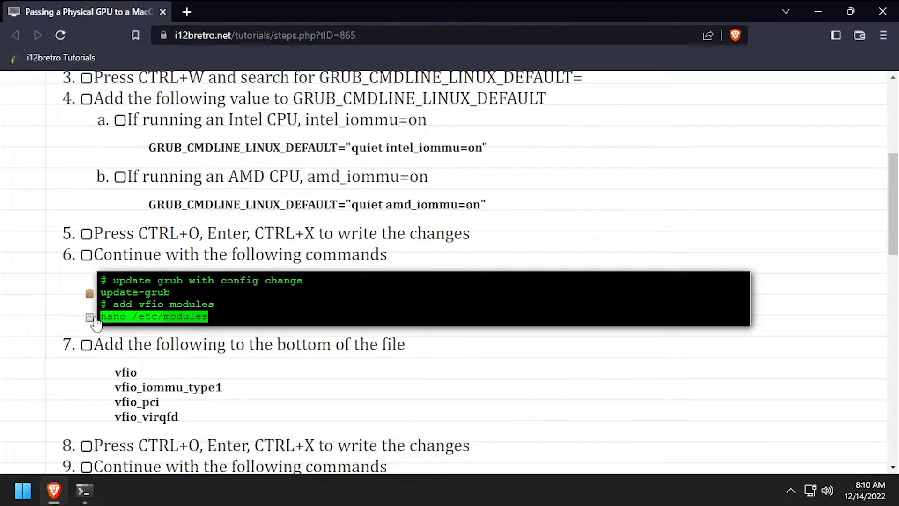
Append vfio, vfio_iommu_type1, vfio_pci and vfio_virqfd to /etc/modules, then save and exit nano
left_click(84, 490)
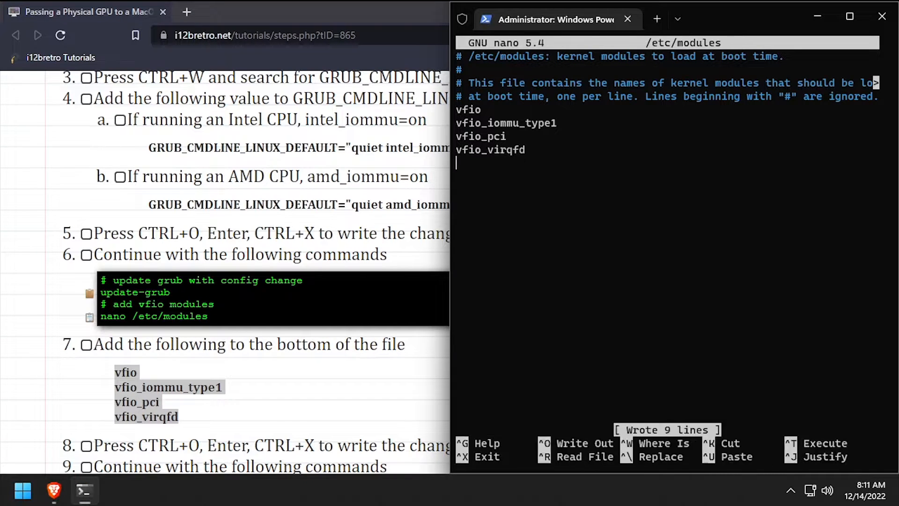
key("ctrl+x")
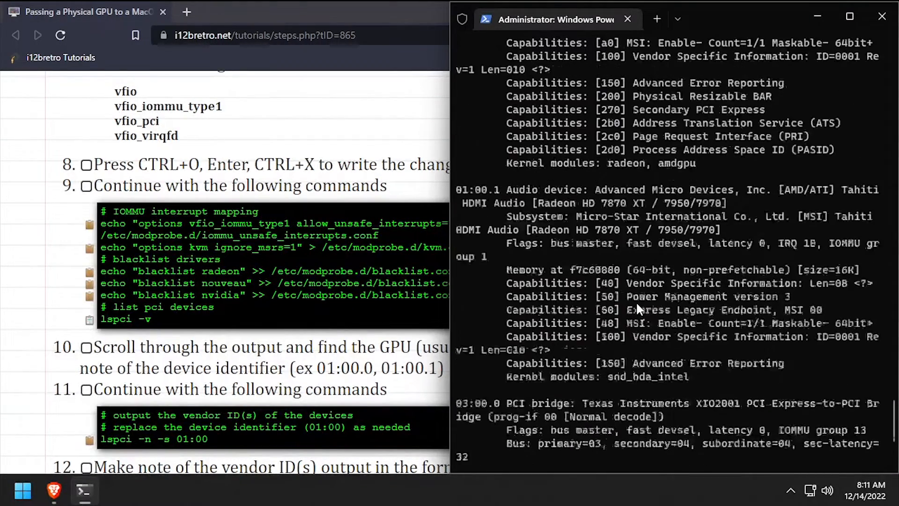
Scroll the lspci -v output to locate the Radeon GPU at 01:00.0 and its audio at 01:00.1
scroll("down", 3)
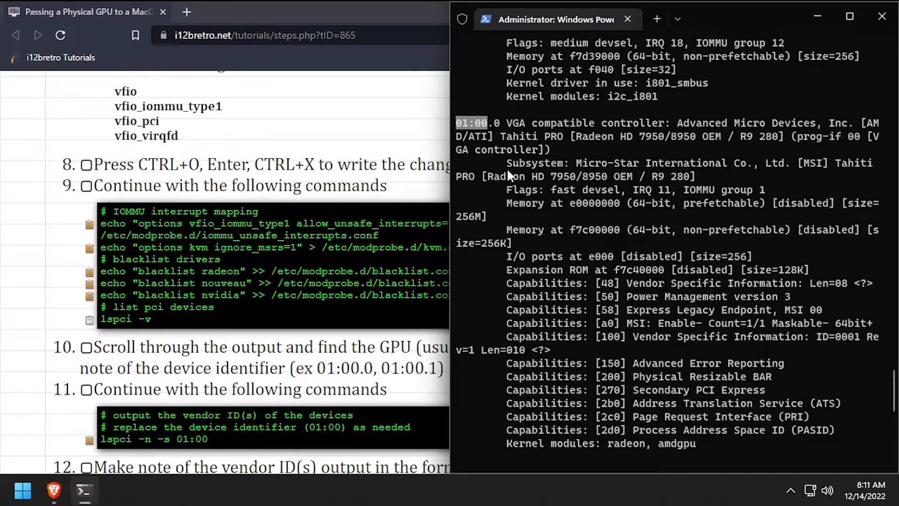
scroll("down", 3)
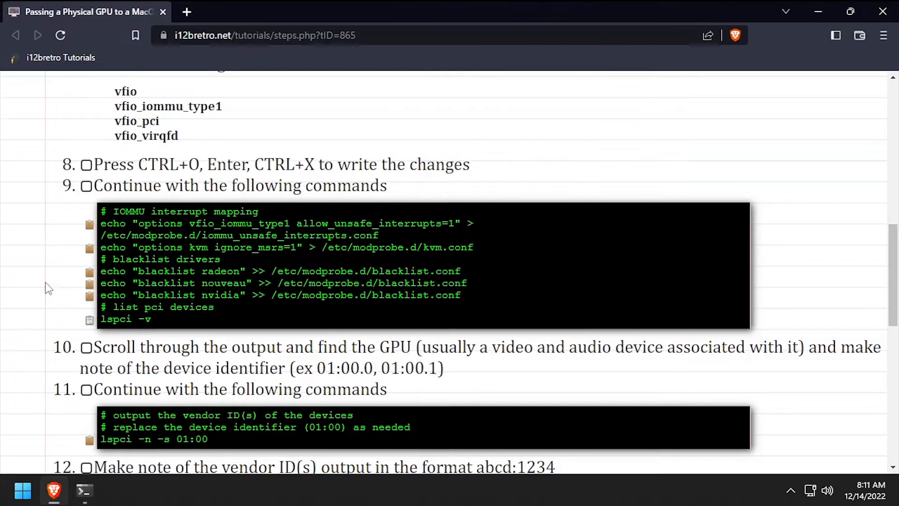
Write vfio-pci ids 1002:679a,1002:aaa0 to /etc/modprobe.d/vfio.conf, update initramfs, and reboot the host
scroll("down", 3)
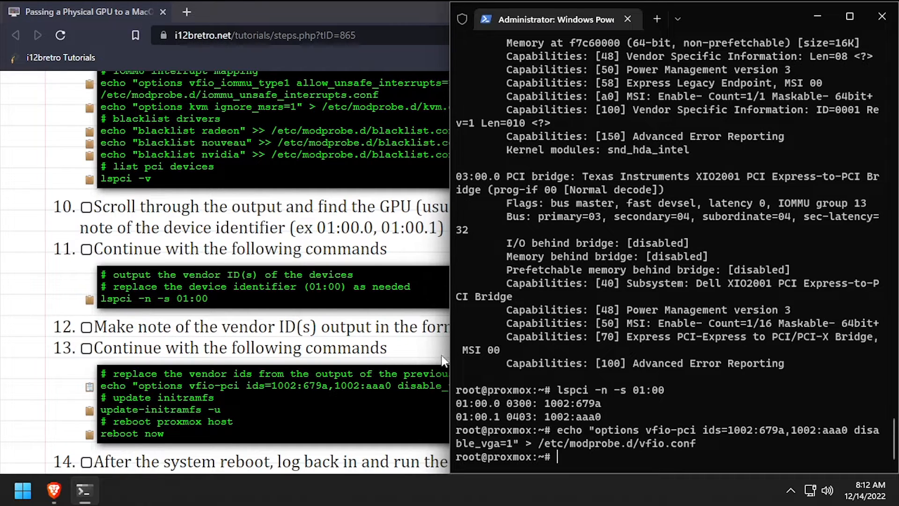
double_click(160, 410)
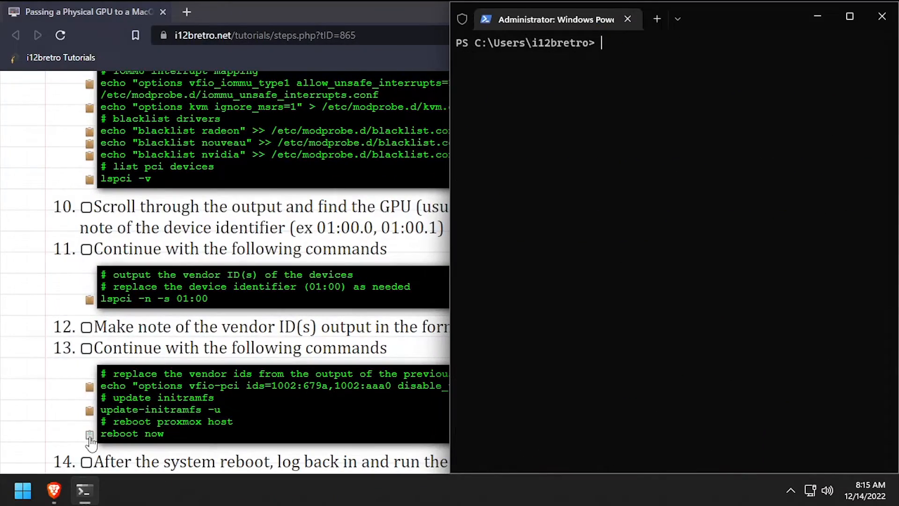
type("ssh root@proxmox.i12bretro.net")
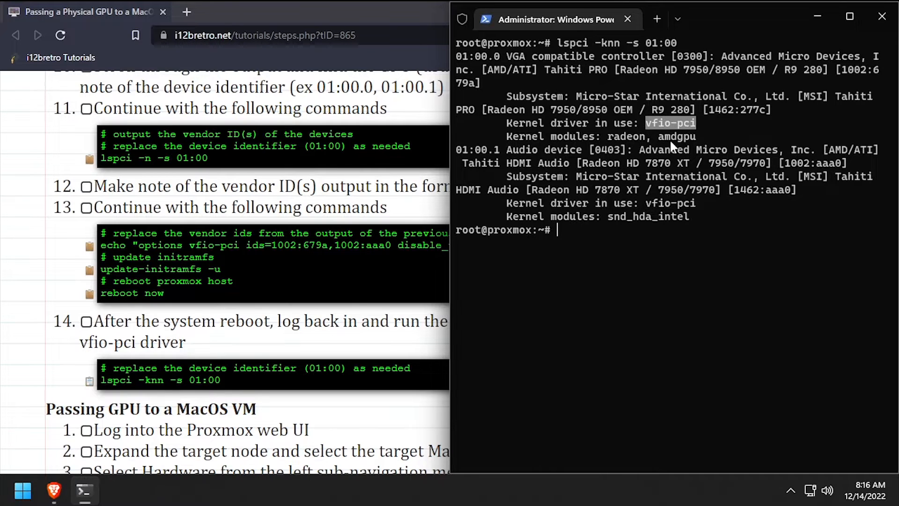
mouse_move(539, 253)
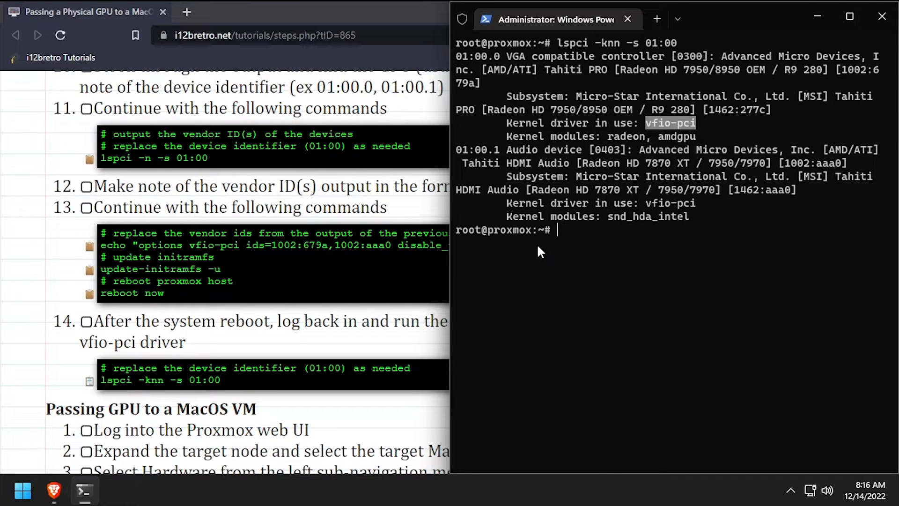
left_click(354, 11)
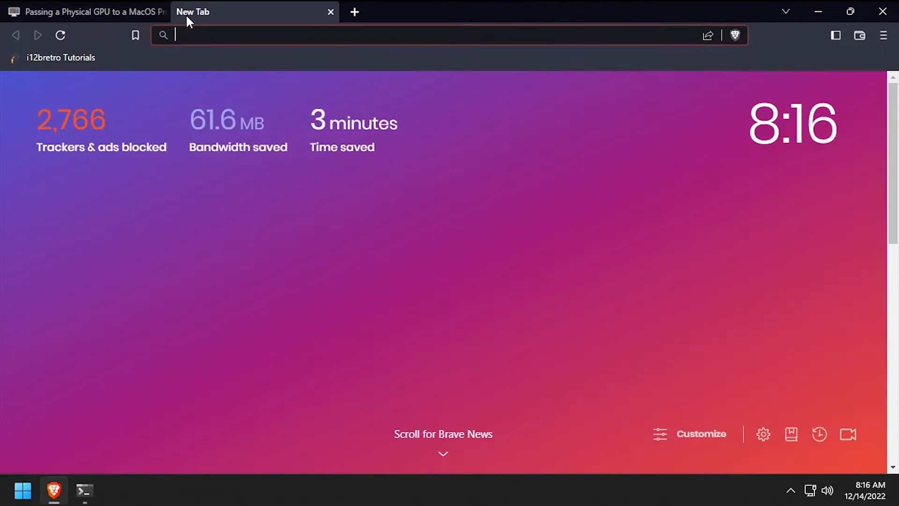
type("https://proxmox.i12")
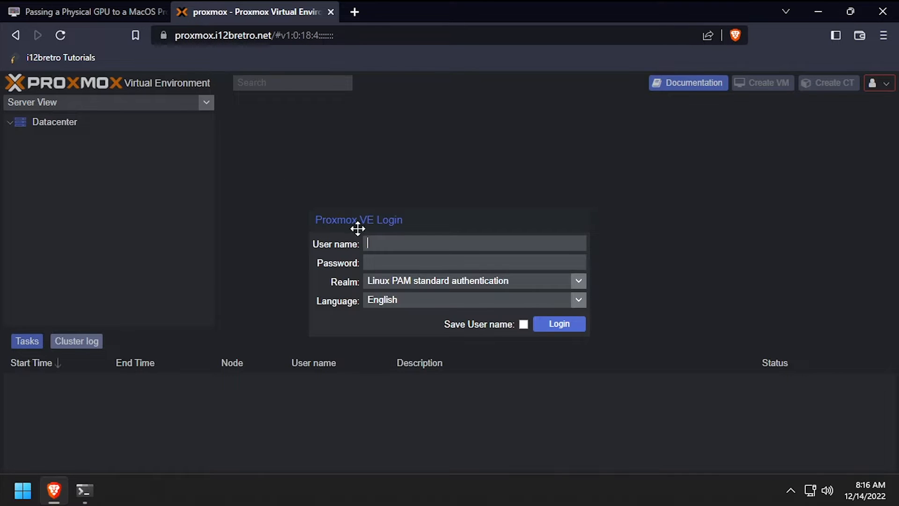
type("root")
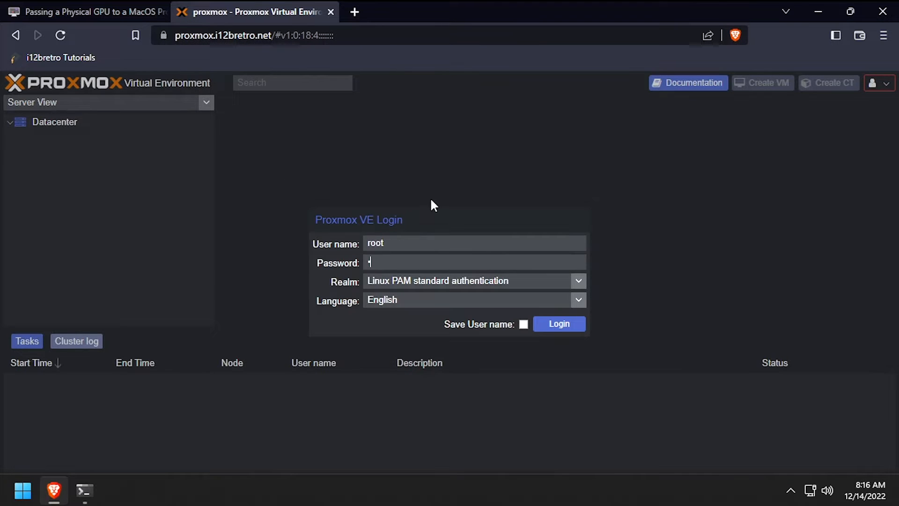
left_click(559, 323)
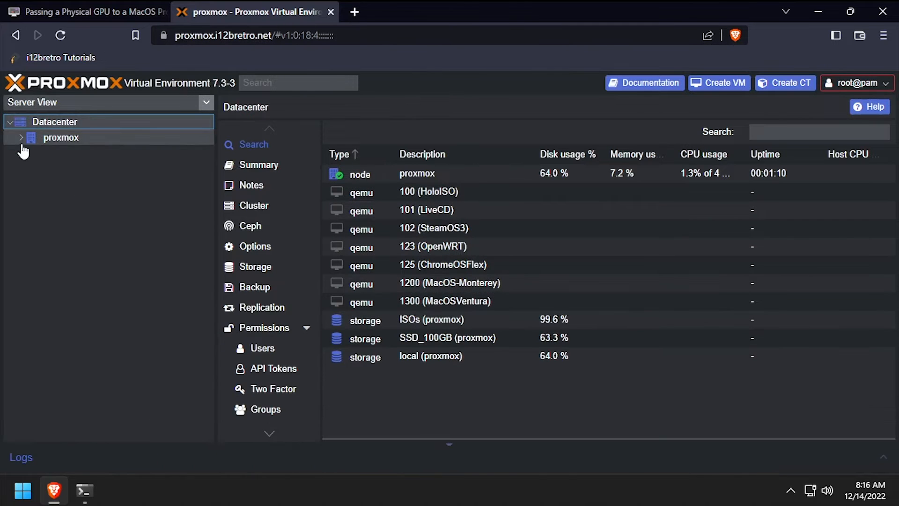
Add PCI device 0000:01:00.0 to VM 1200 with All Functions, Primary GPU and PCI-Express
left_click(21, 137)
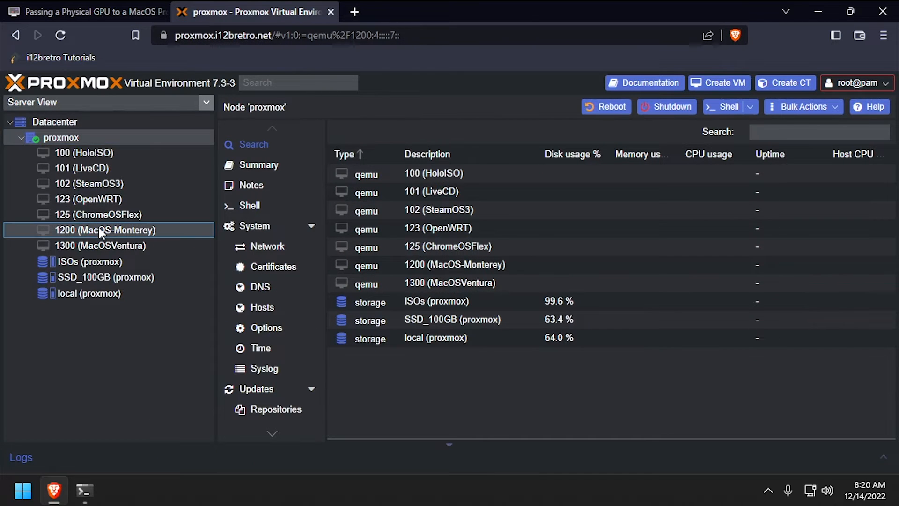
left_click(105, 230)
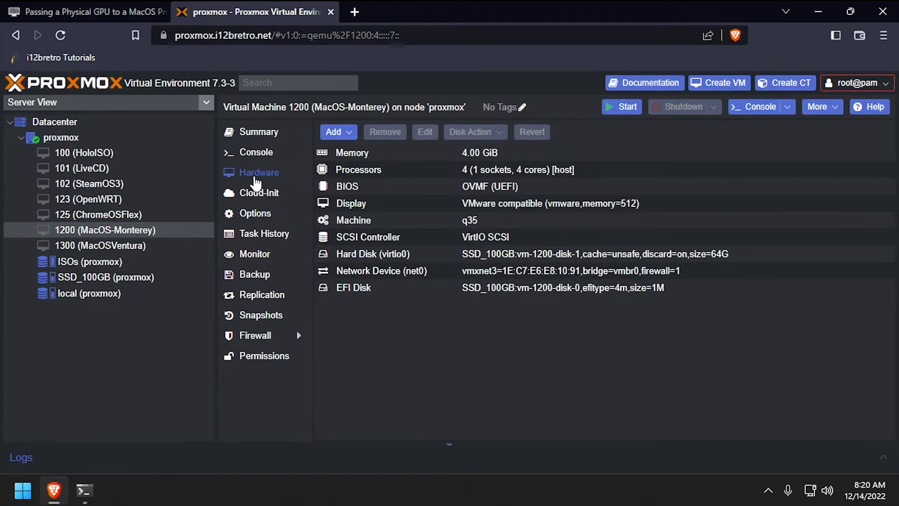
left_click(334, 131)
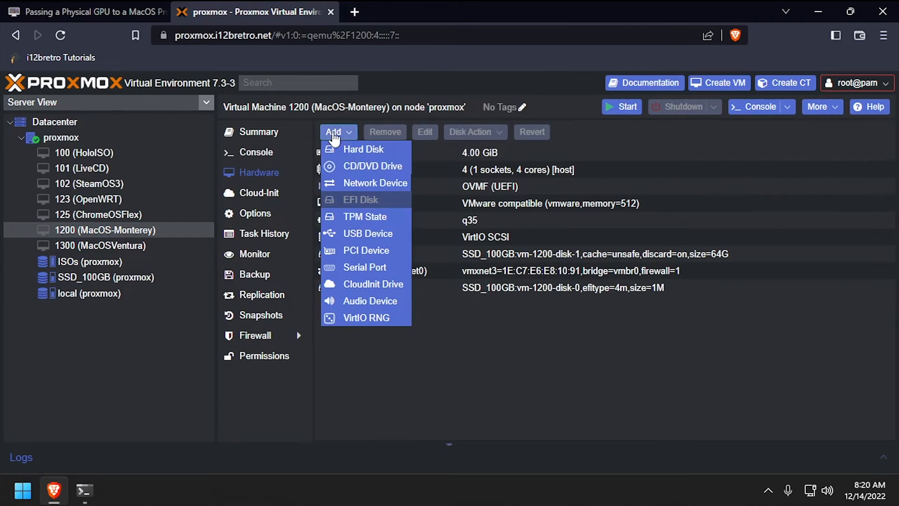
left_click(365, 250)
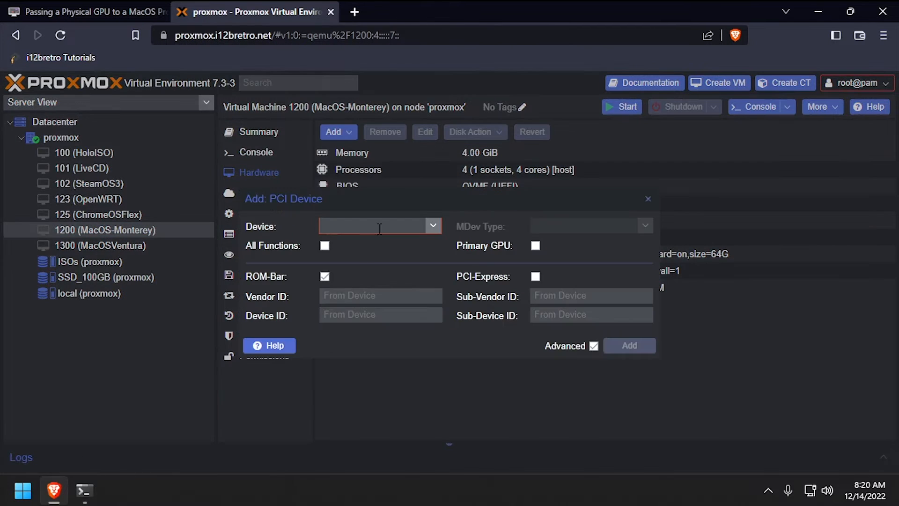
left_click(376, 225)
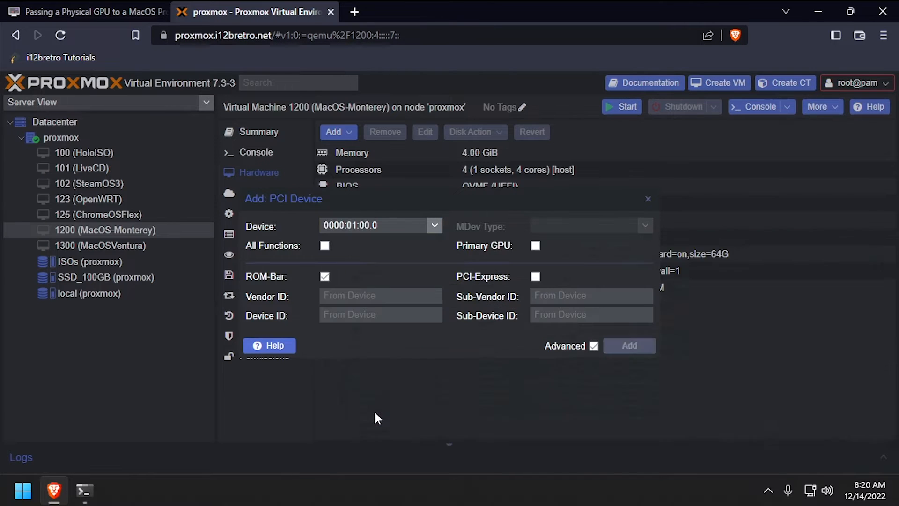
left_click(324, 246)
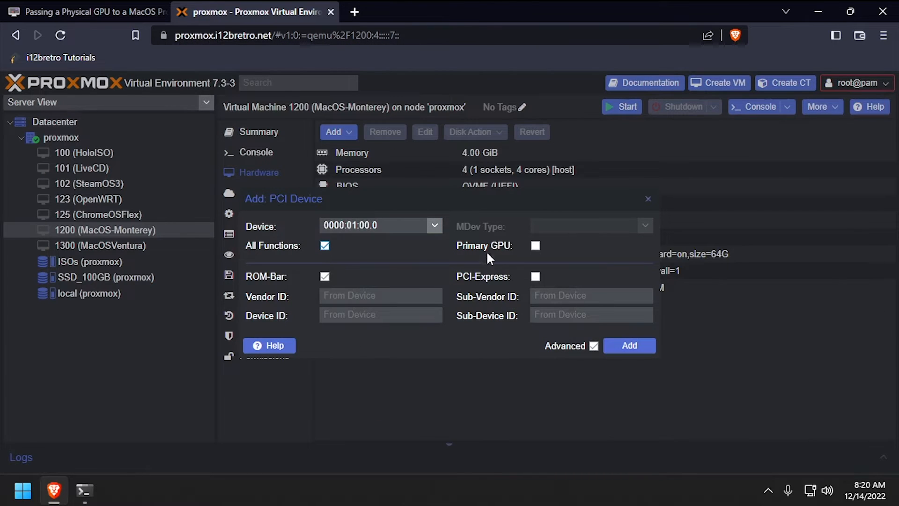
left_click(535, 245)
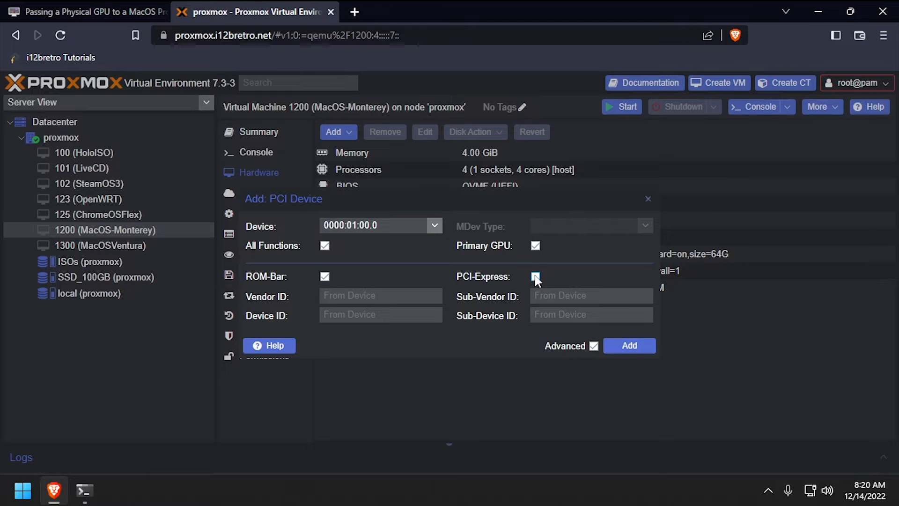
left_click(629, 345)
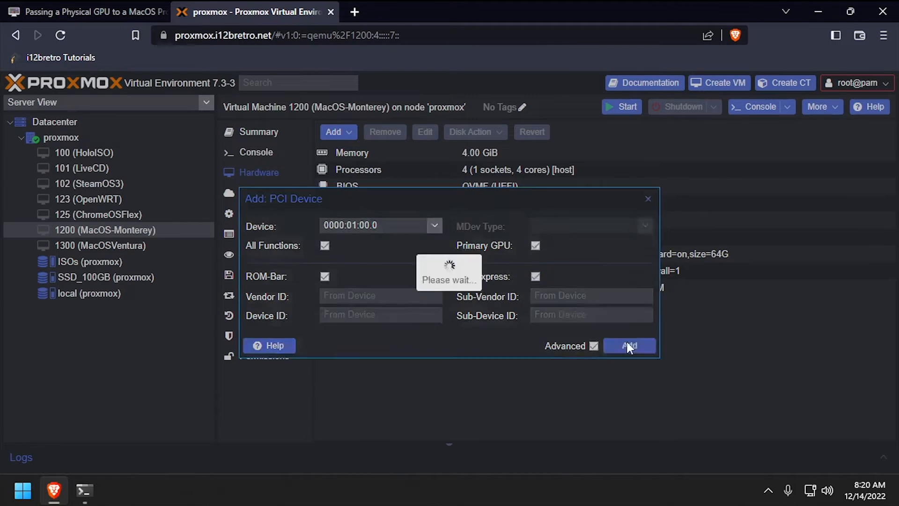
left_click(629, 345)
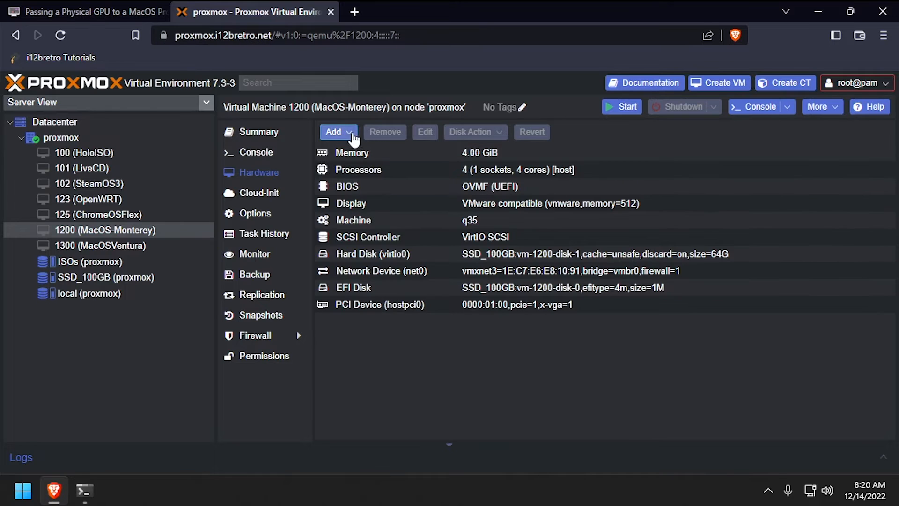
Add USB device 046d:c52b to VM 1200 and set its Display graphic card to none
left_click(334, 132)
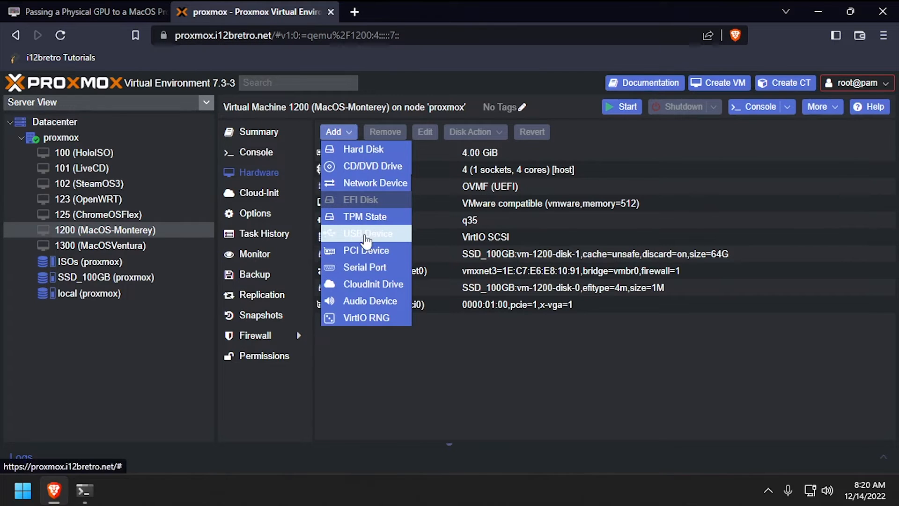
left_click(365, 233)
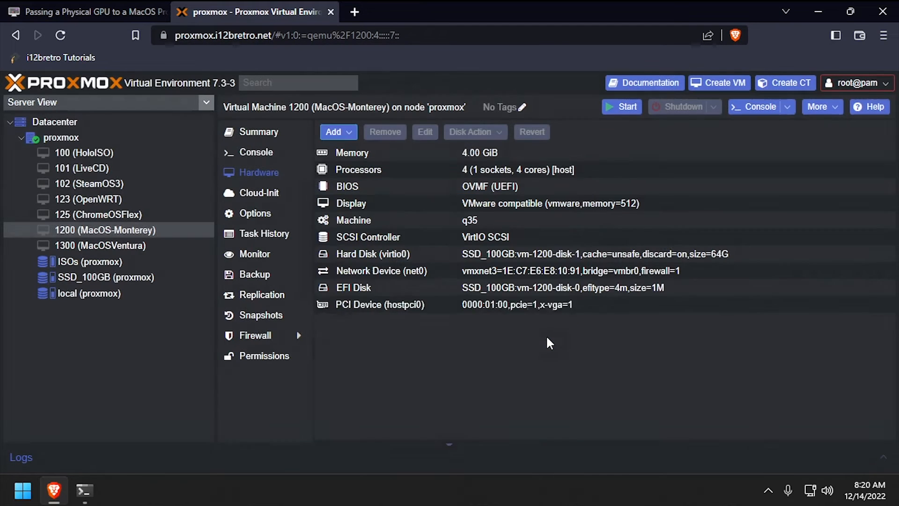
double_click(351, 203)
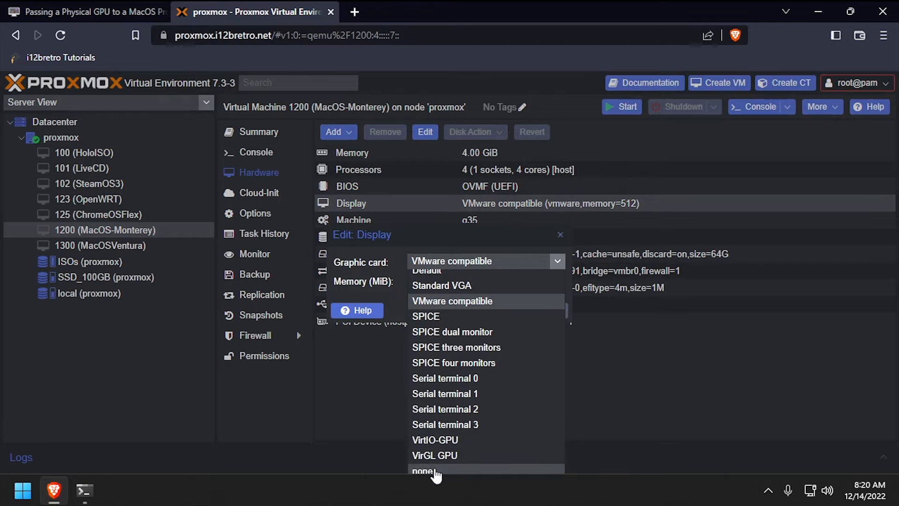
left_click(423, 470)
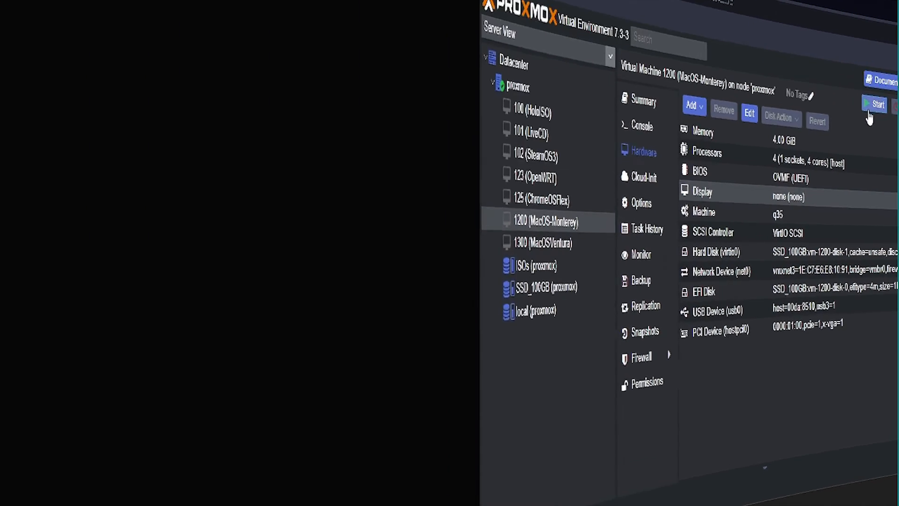
Start the MacOS-Monterey VM and log in as i12bretro with the password
left_click(874, 105)
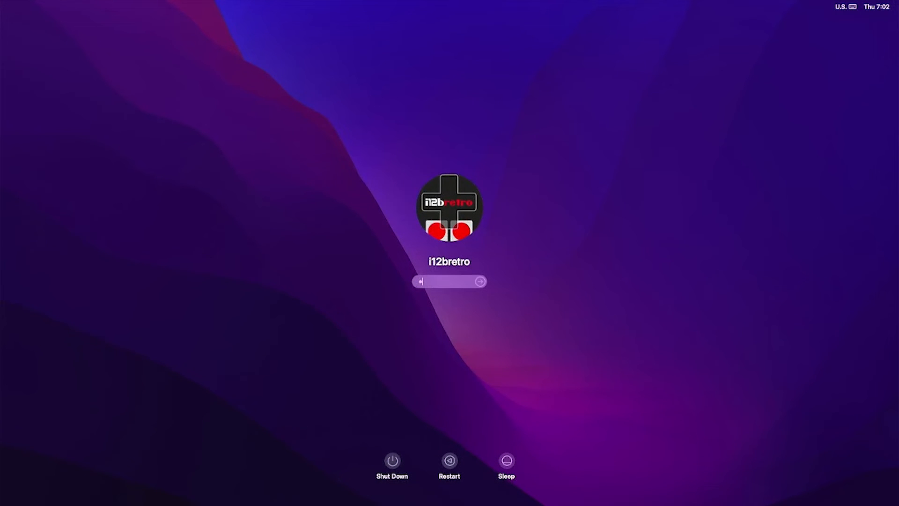
type("password")
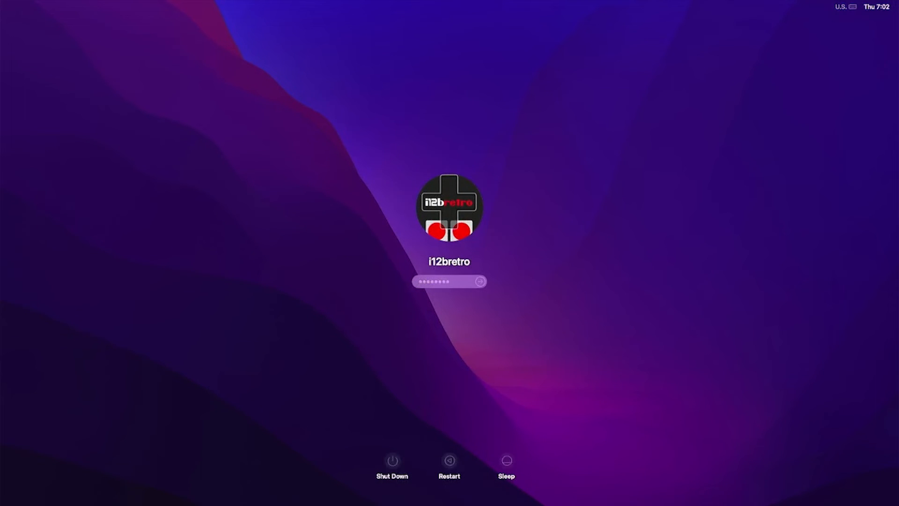
left_click(479, 281)
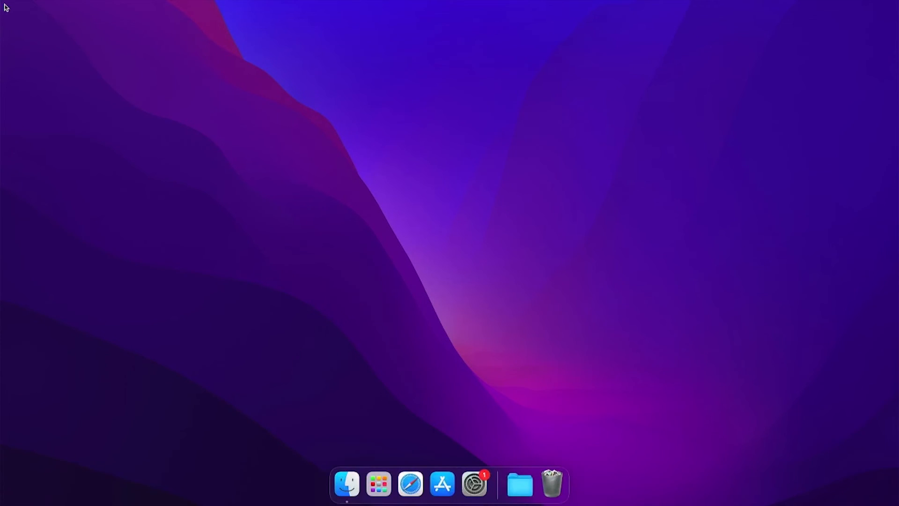